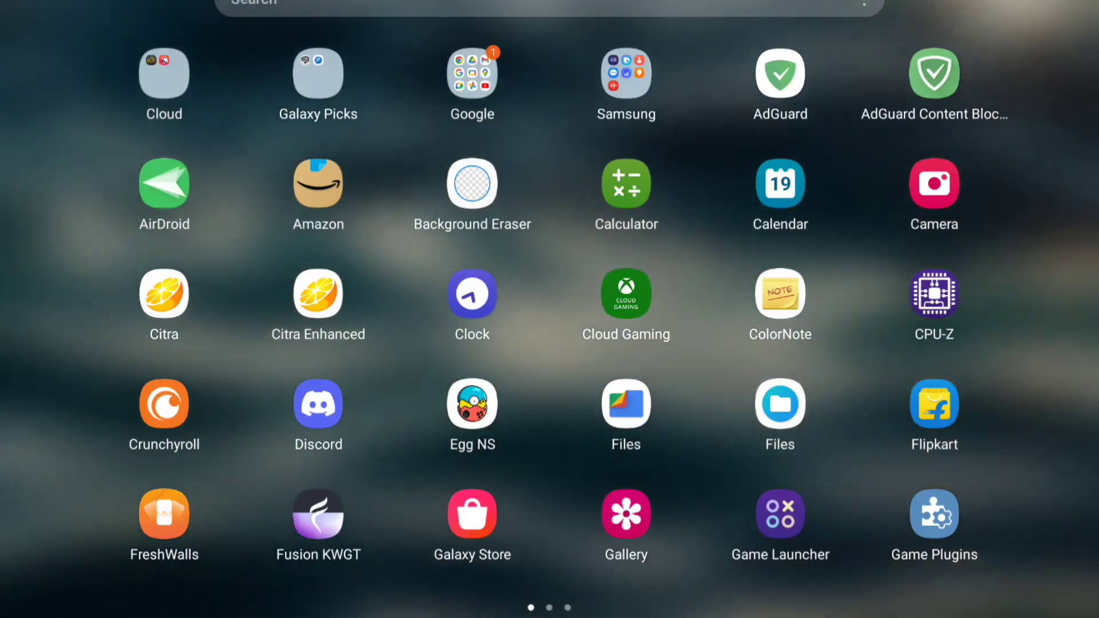
# Step: Launch the Citra emulator from the app drawer to reach its game list
pyautogui.click(164, 295)
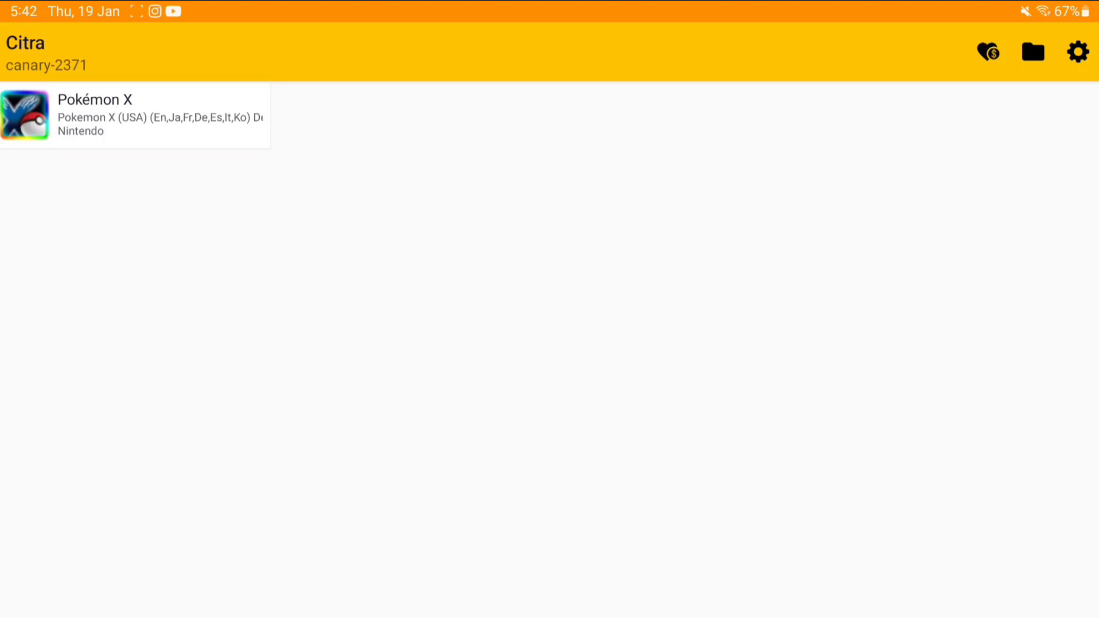
pyautogui.click(1078, 51)
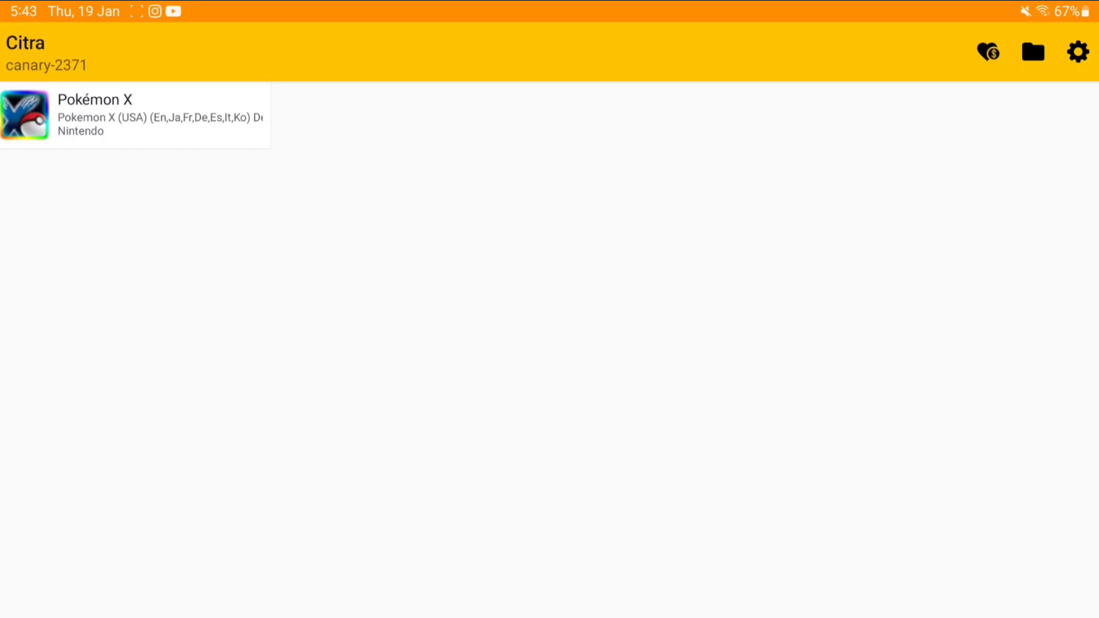
# Step: Browse Citra's General settings (Limit speed percent), then move on to the Graphics settings
pyautogui.click(1077, 51)
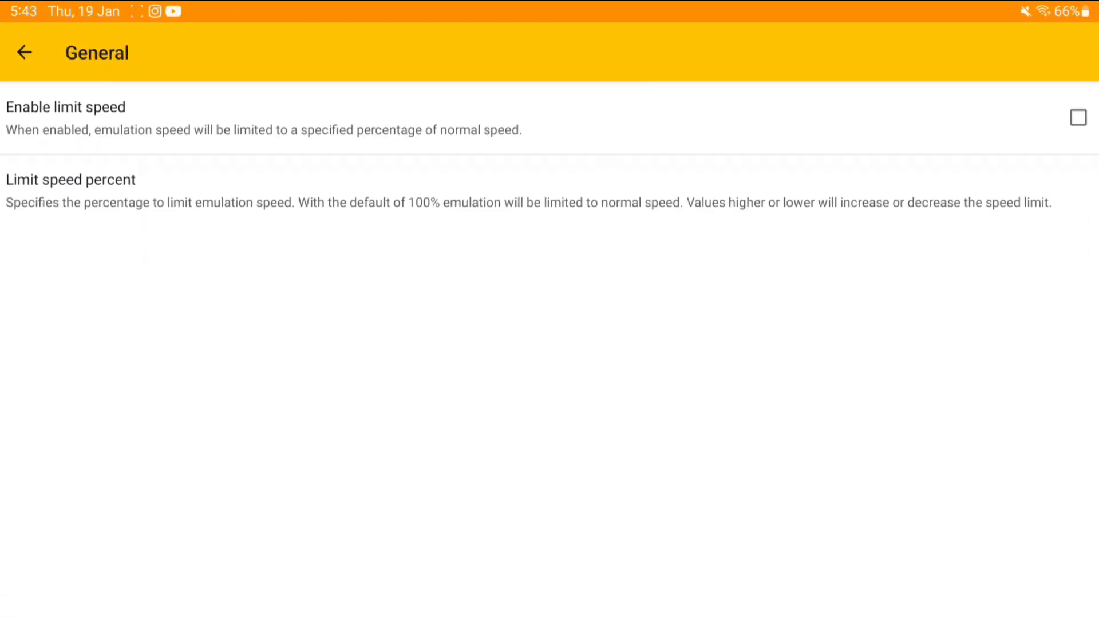
pyautogui.click(70, 179)
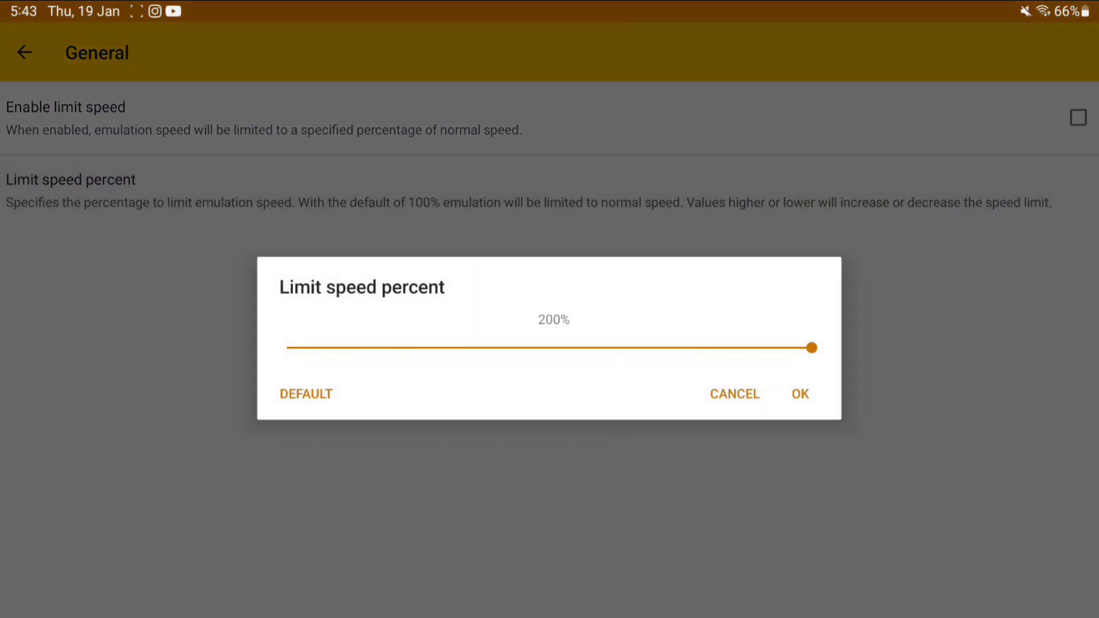
pyautogui.click(799, 393)
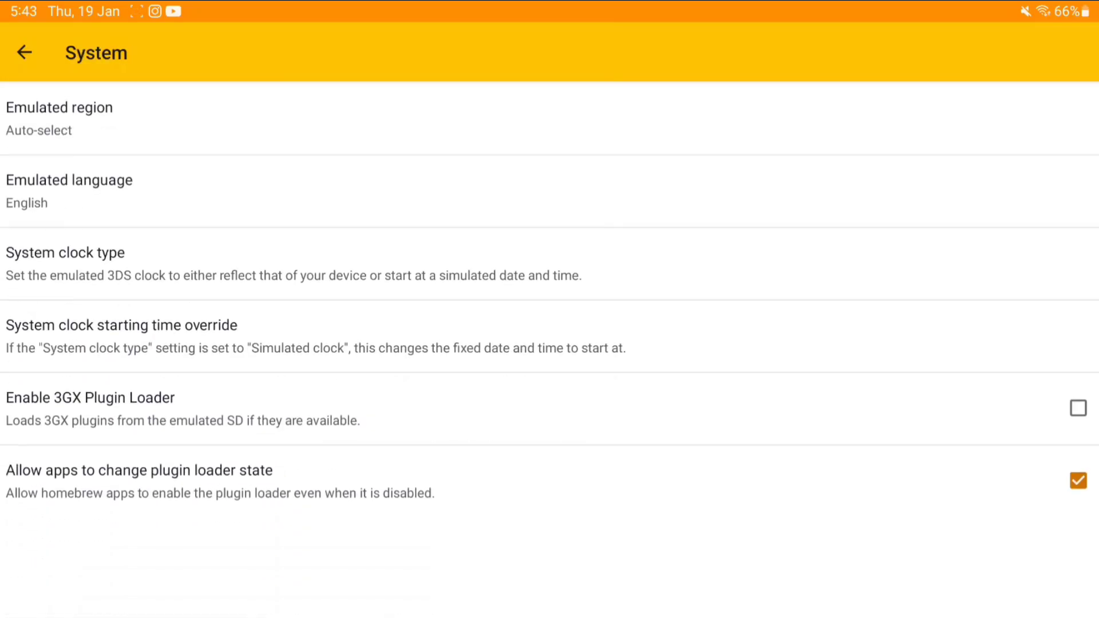
pyautogui.click(65, 263)
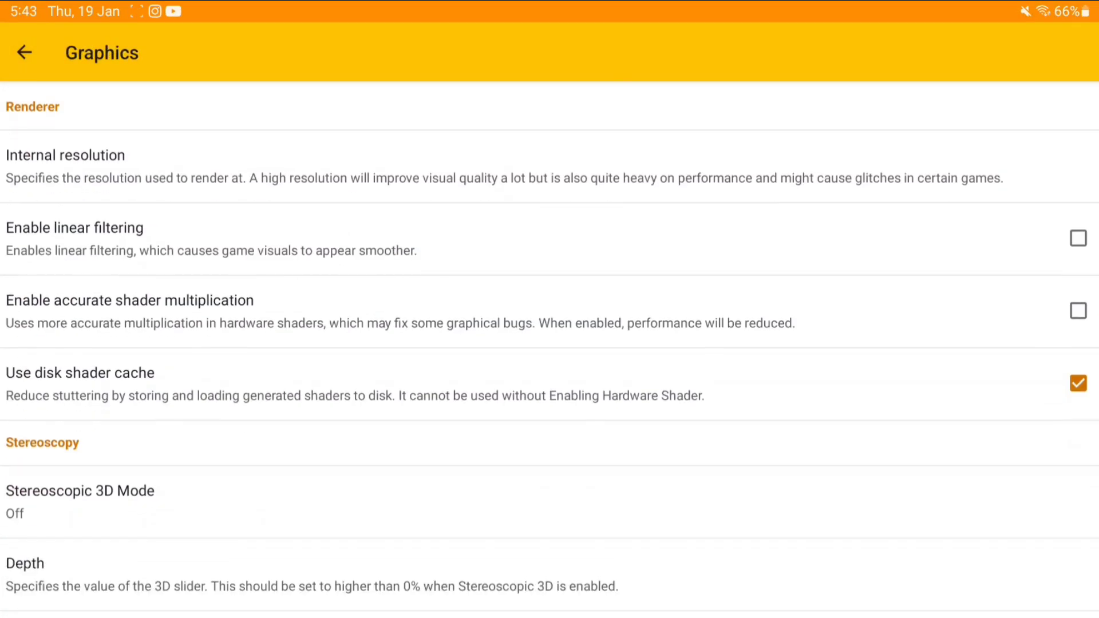
# Step: Lower the internal resolution from 4x to 3x and confirm it
pyautogui.click(65, 155)
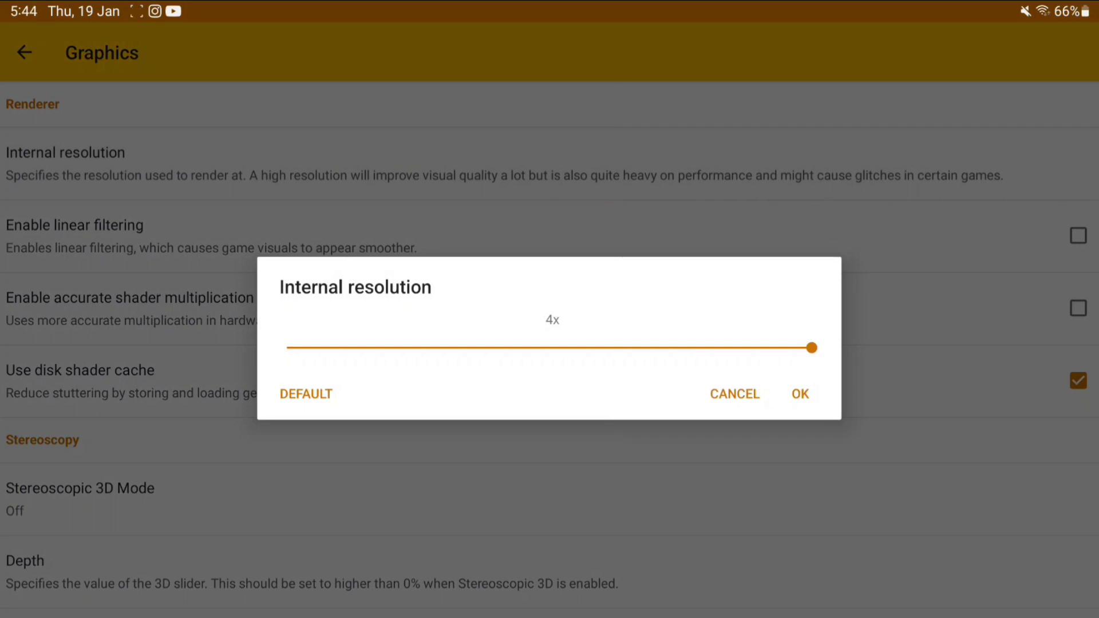
pyautogui.moveTo(811, 347); pyautogui.dragTo(637, 346)
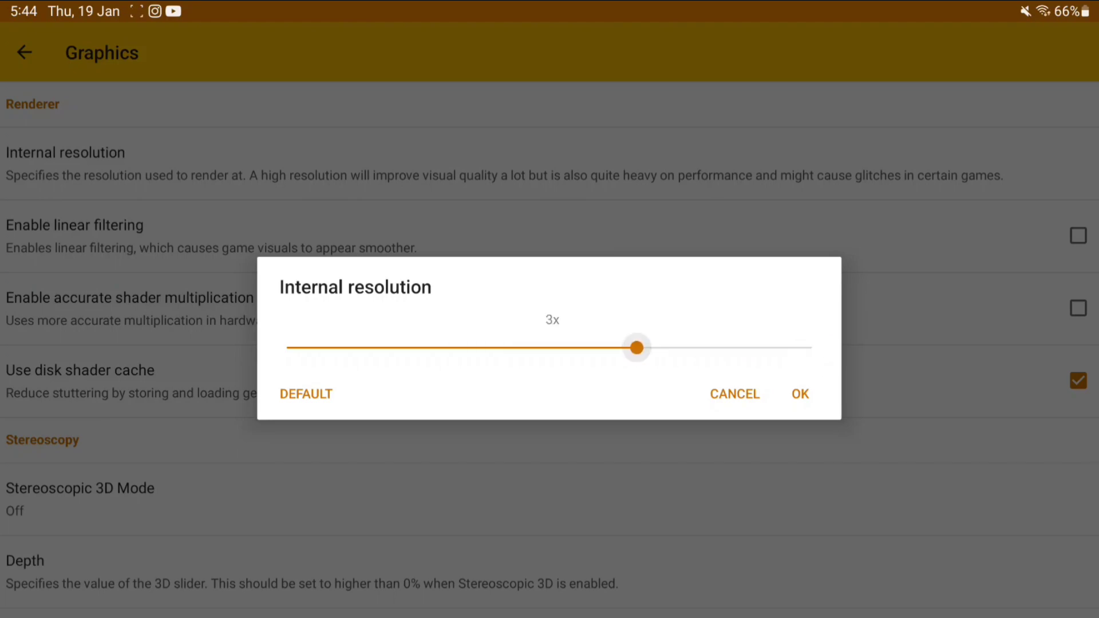
pyautogui.click(799, 392)
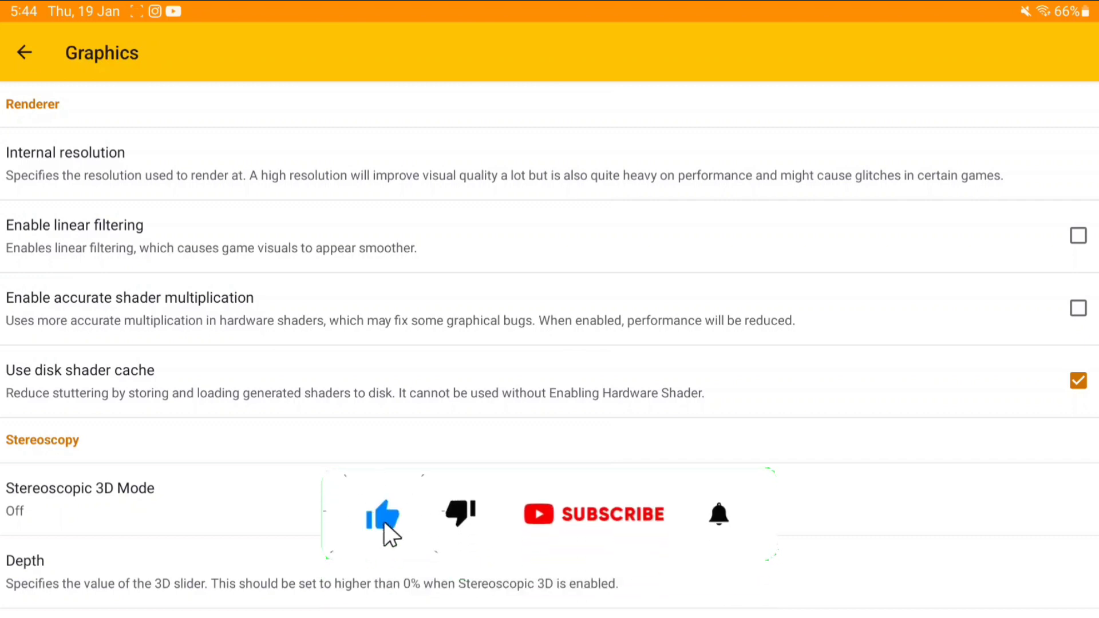
# Step: Toggle Enable linear filtering and leave it disabled
pyautogui.click(593, 514)
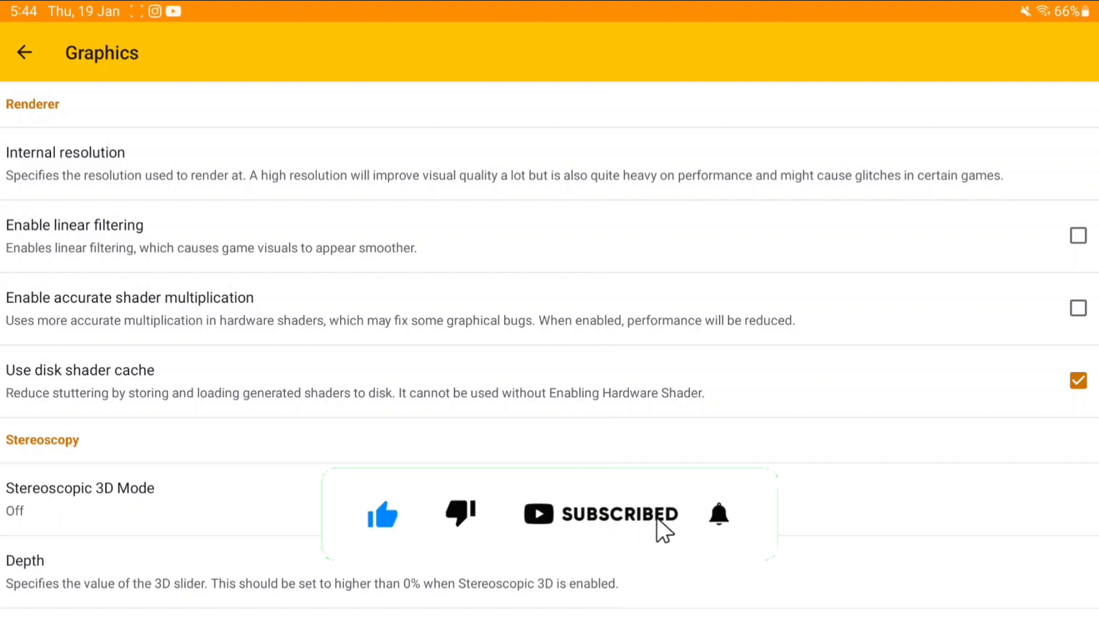
pyautogui.click(1078, 236)
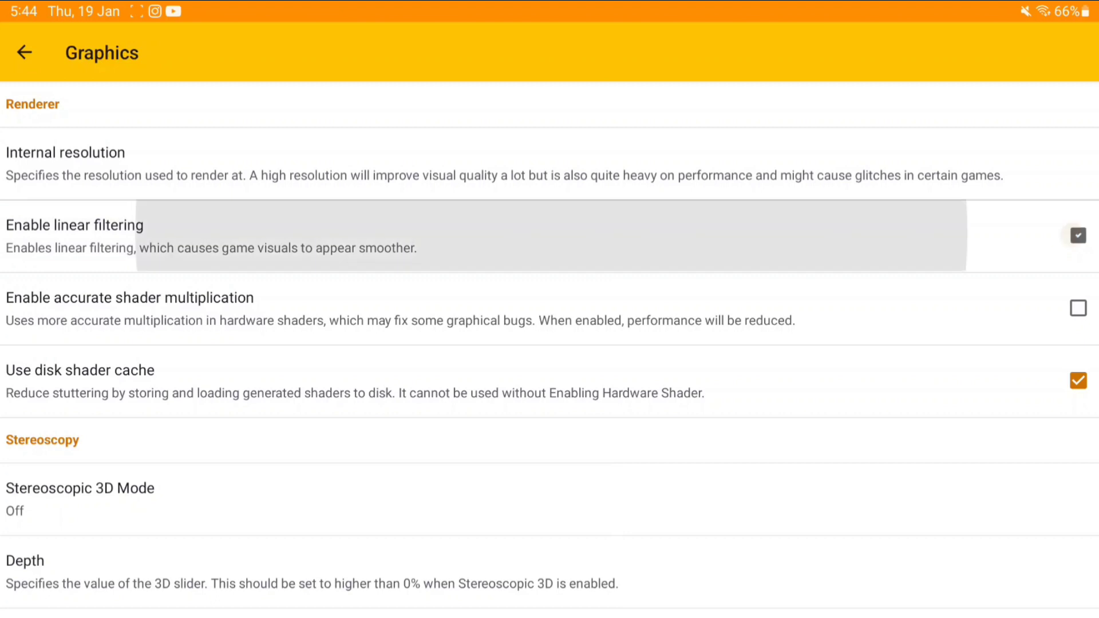
pyautogui.click(1079, 235)
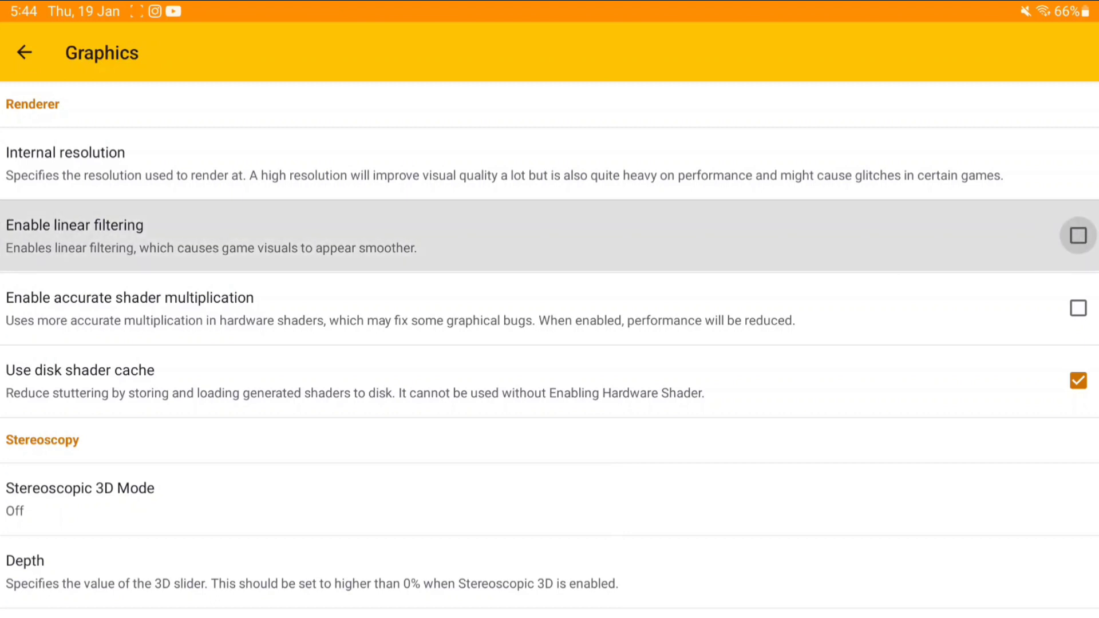
pyautogui.click(1079, 236)
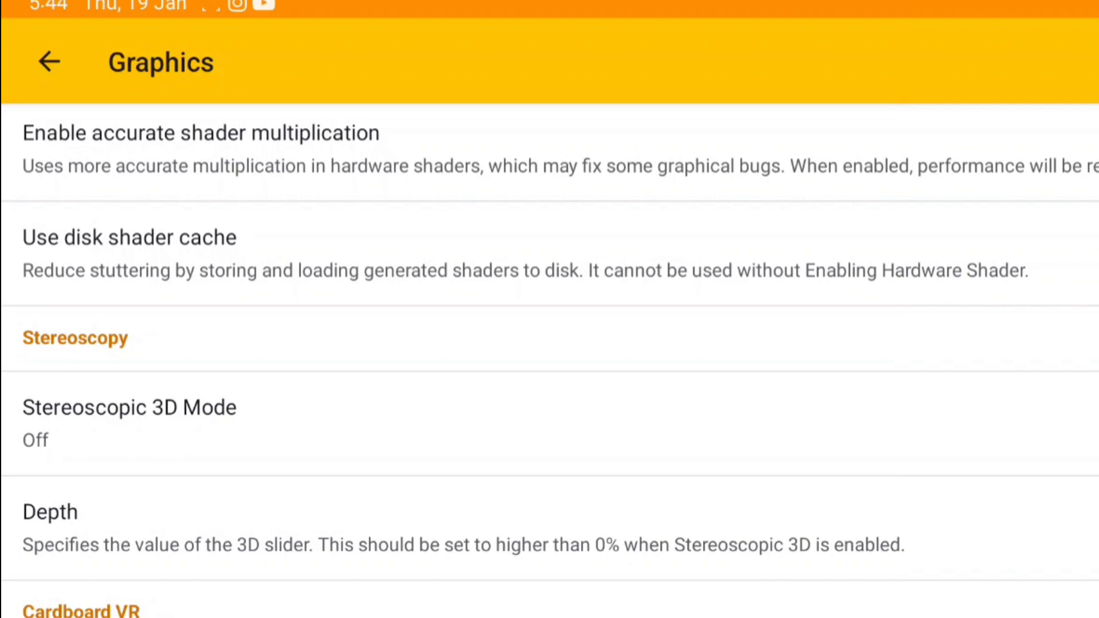
# Step: Review the remaining Graphics options and move to the Audio settings page
pyautogui.scroll(-3)
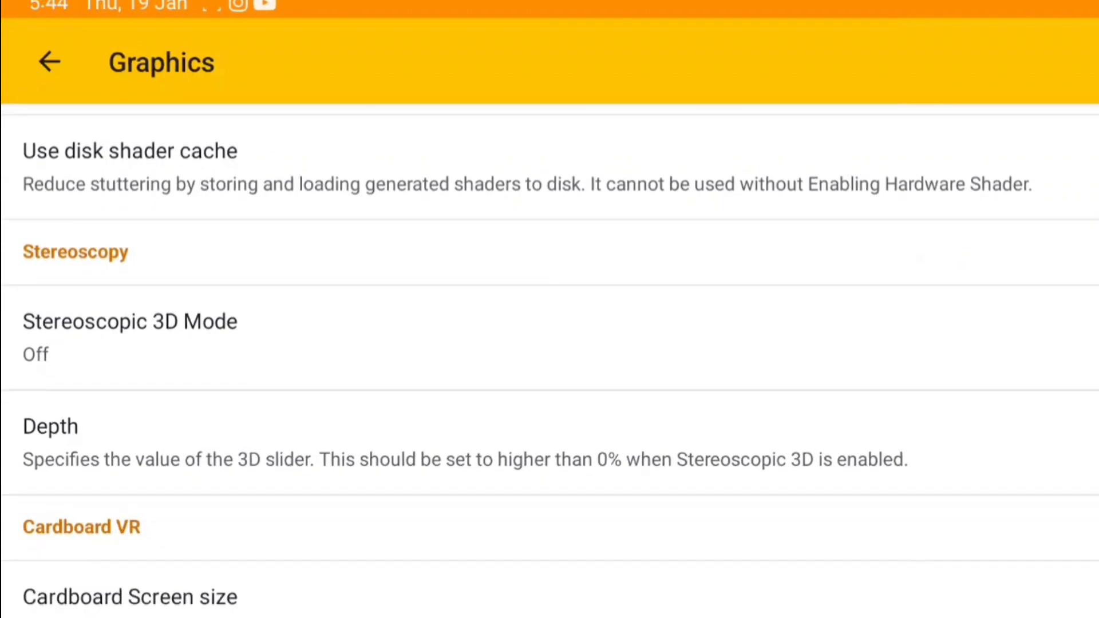
pyautogui.scroll(-3)
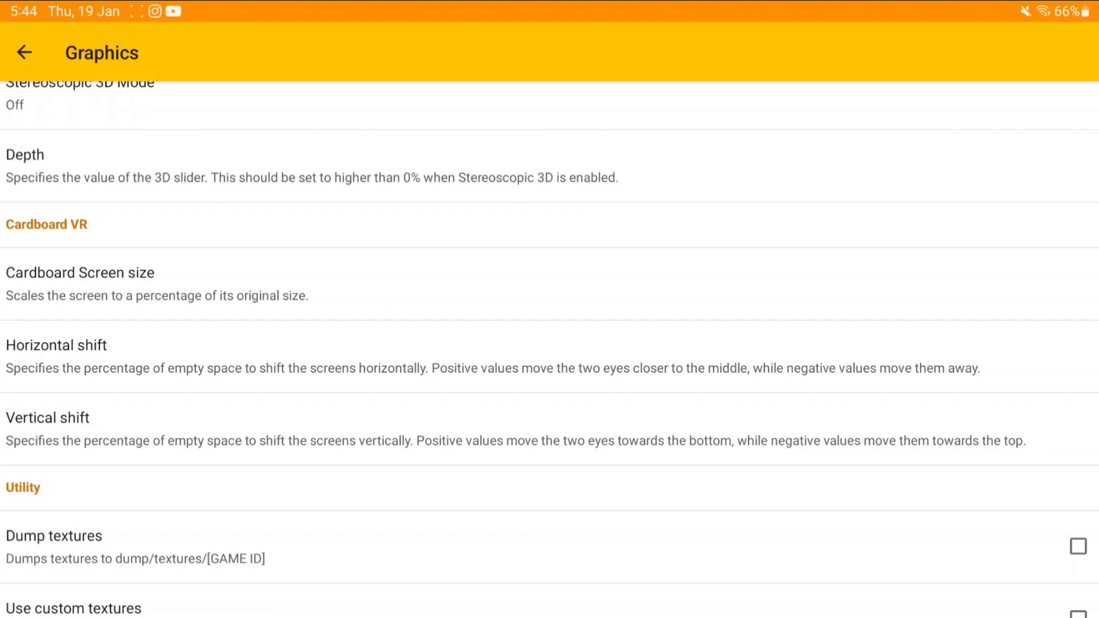
pyautogui.scroll(3)
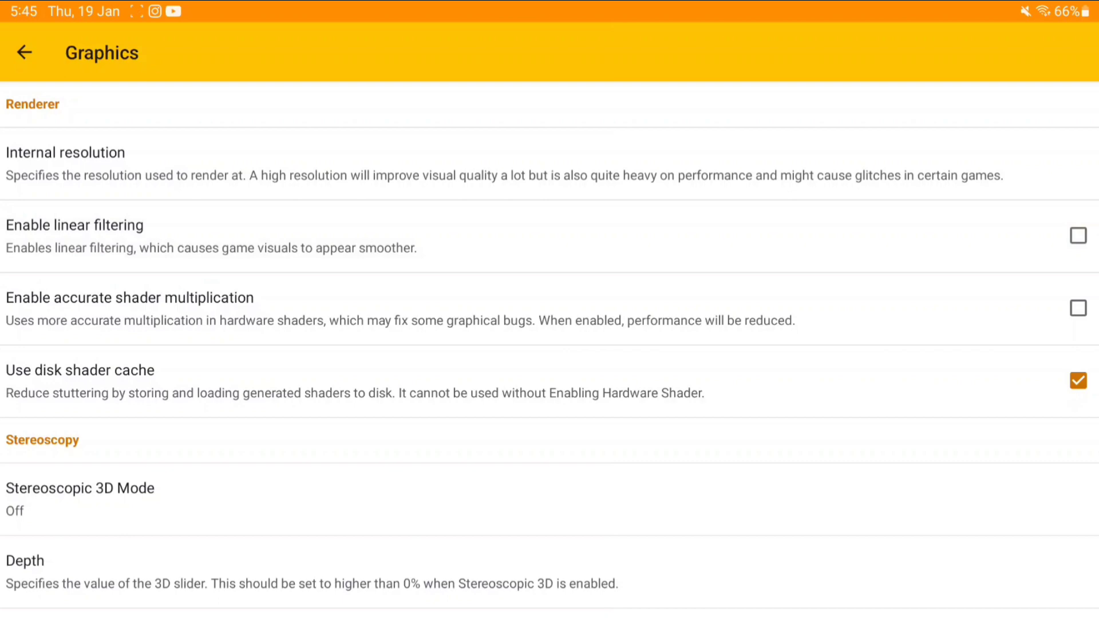
pyautogui.click(24, 53)
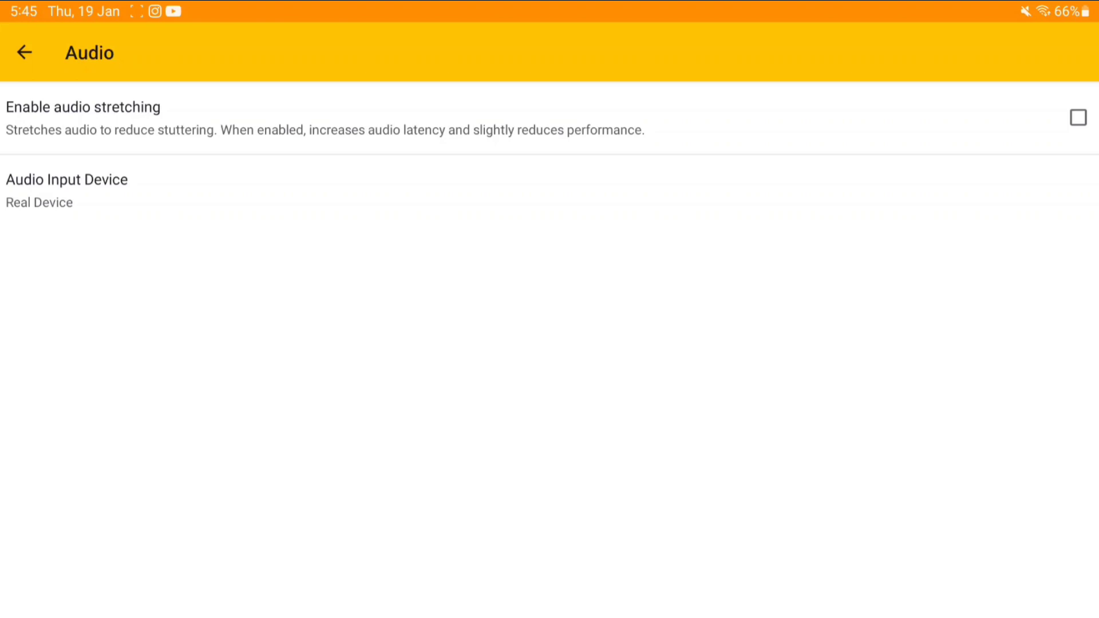
# Step: Back out of Audio and Settings to return to the game list with Pokémon X
pyautogui.click(24, 53)
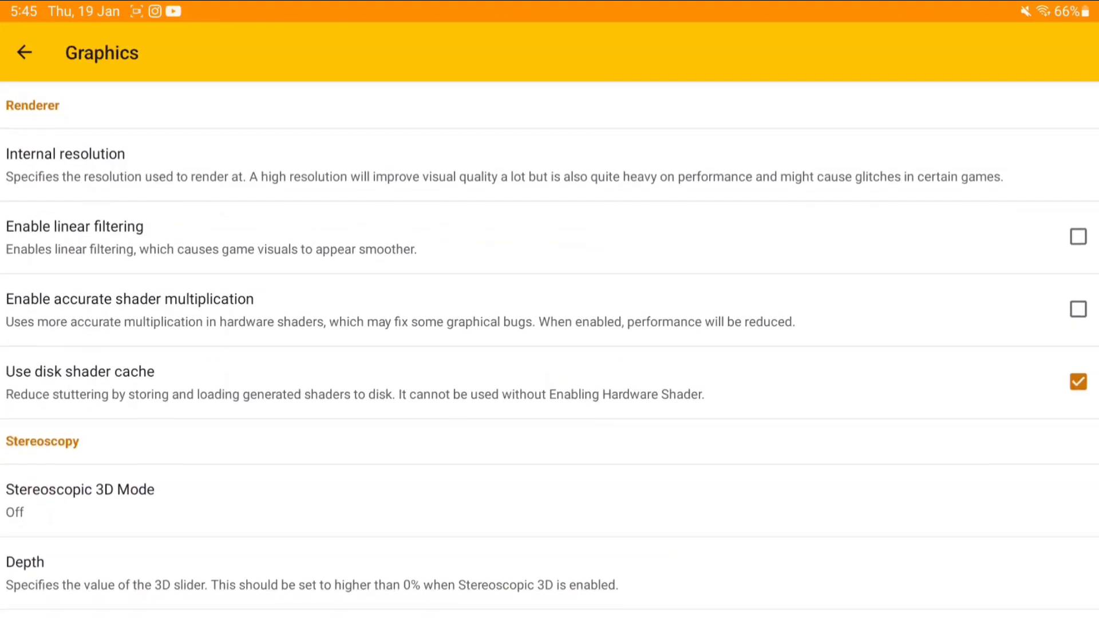
pyautogui.click(24, 53)
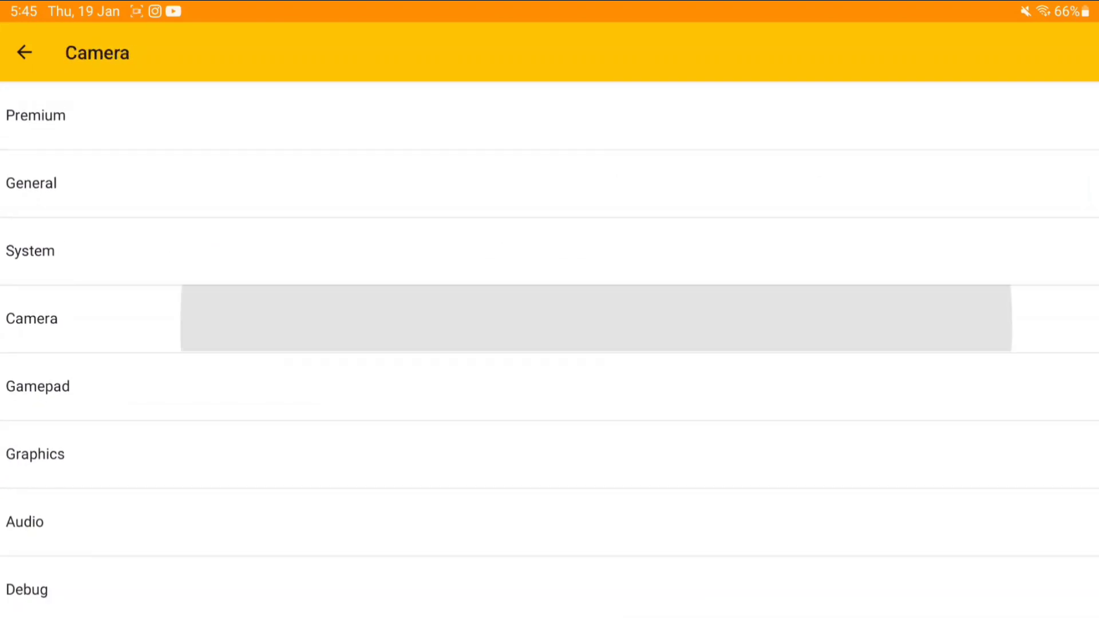
pyautogui.click(24, 52)
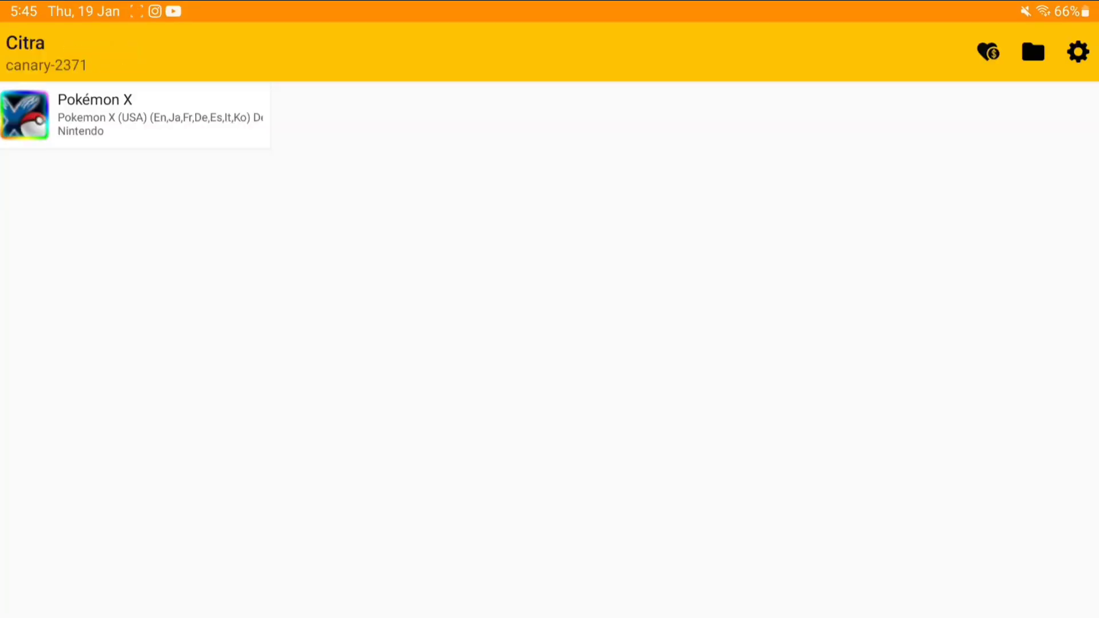
# Step: Start Pokémon X from the game list
pyautogui.click(132, 116)
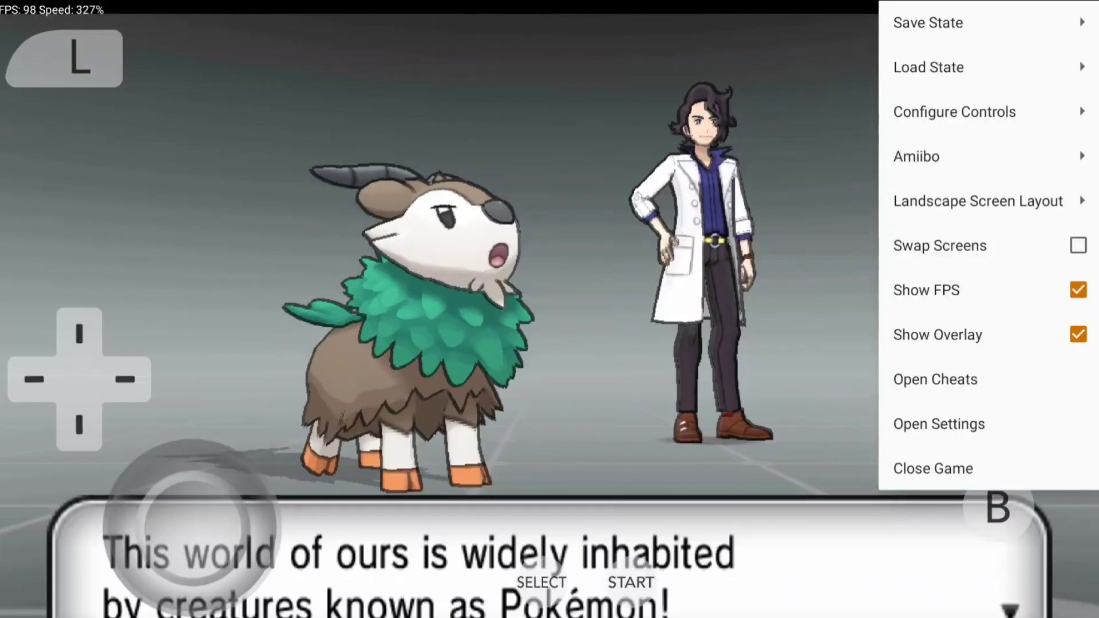
# Step: Enable Swap Screens so the bottom touch screen fills the main view
pyautogui.click(935, 379)
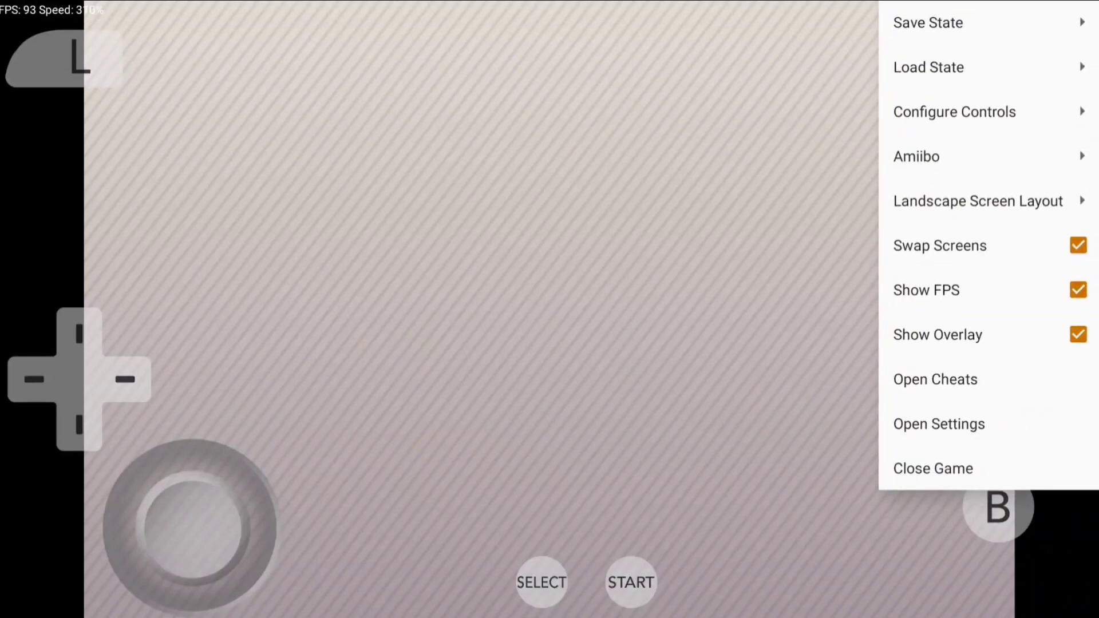
# Step: Try the Side by Side Screens landscape layout, then return to Single Screen
pyautogui.click(976, 200)
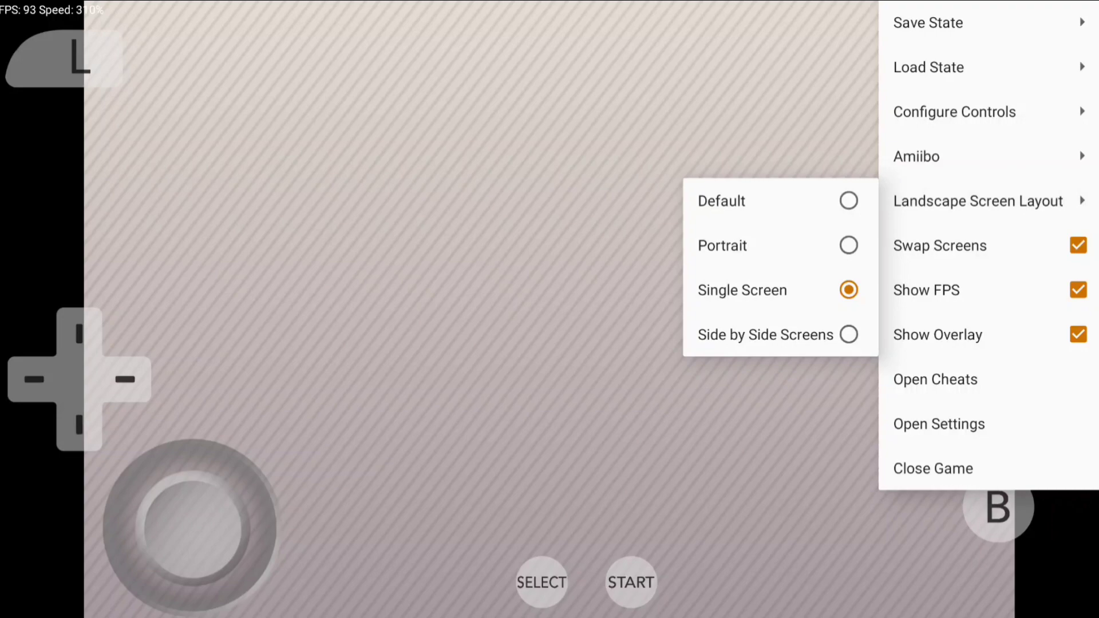
pyautogui.click(764, 334)
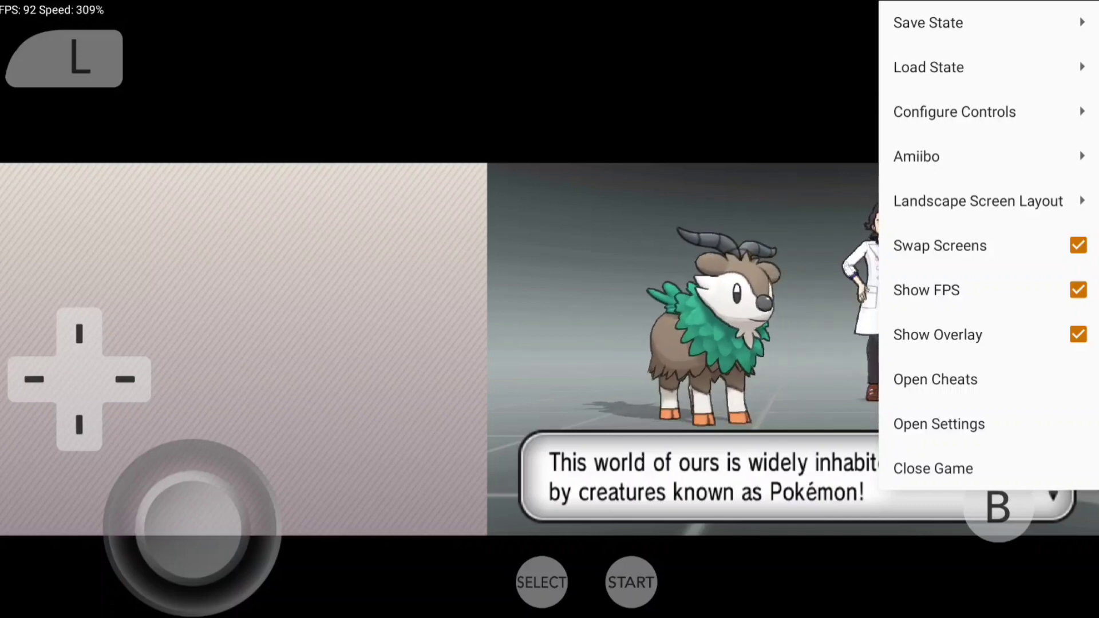
pyautogui.click(976, 202)
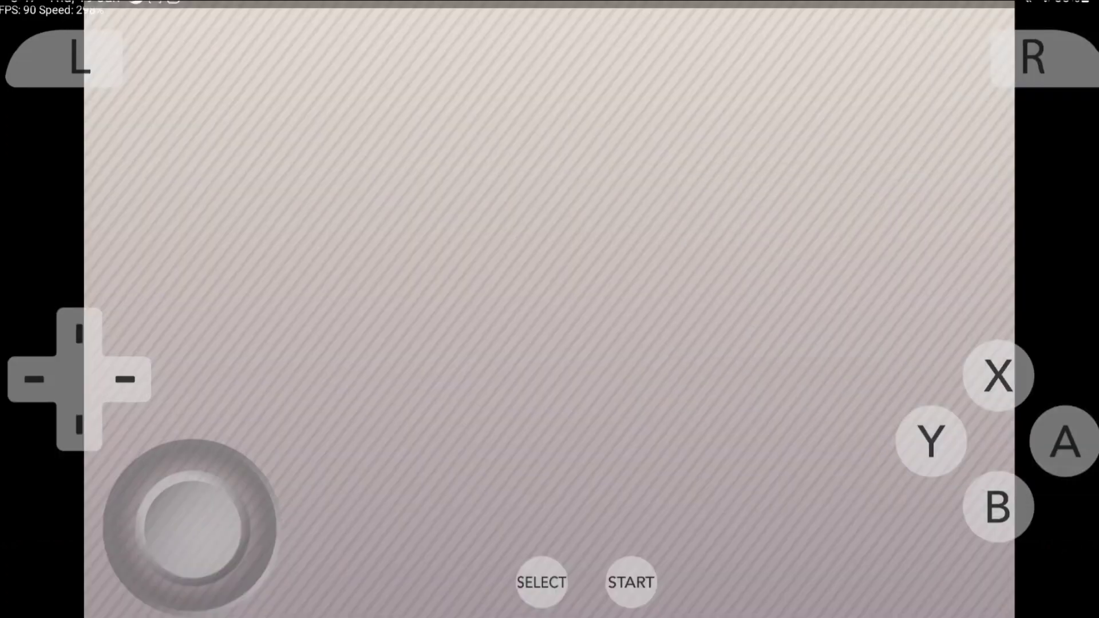
# Step: Toggle Swap Screens again from the emulation options menu
pyautogui.click(1010, 10)
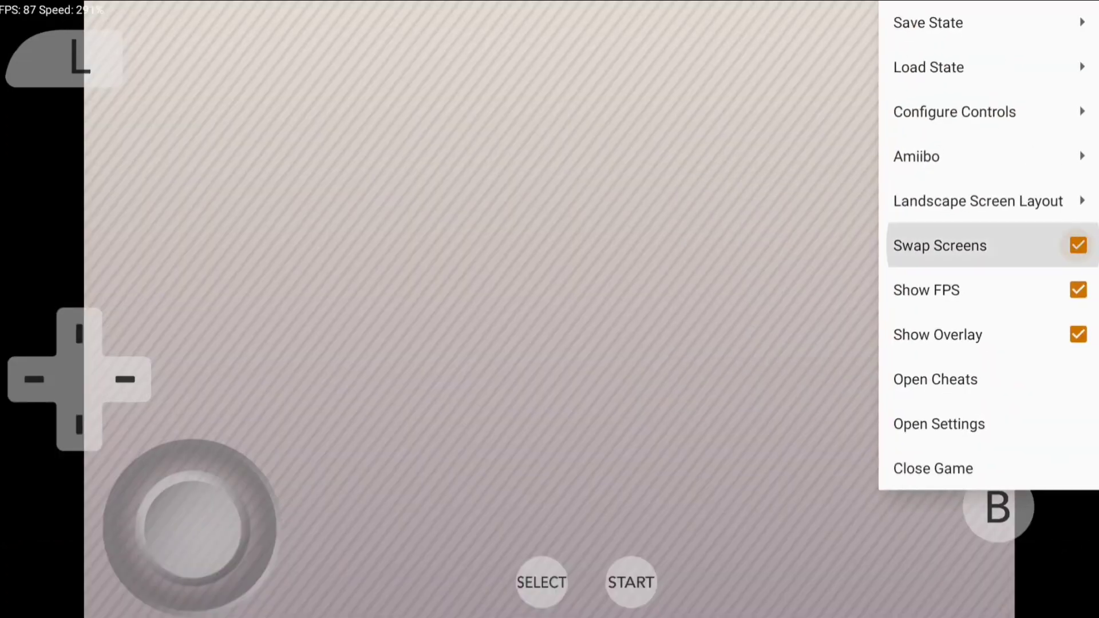
pyautogui.click(939, 245)
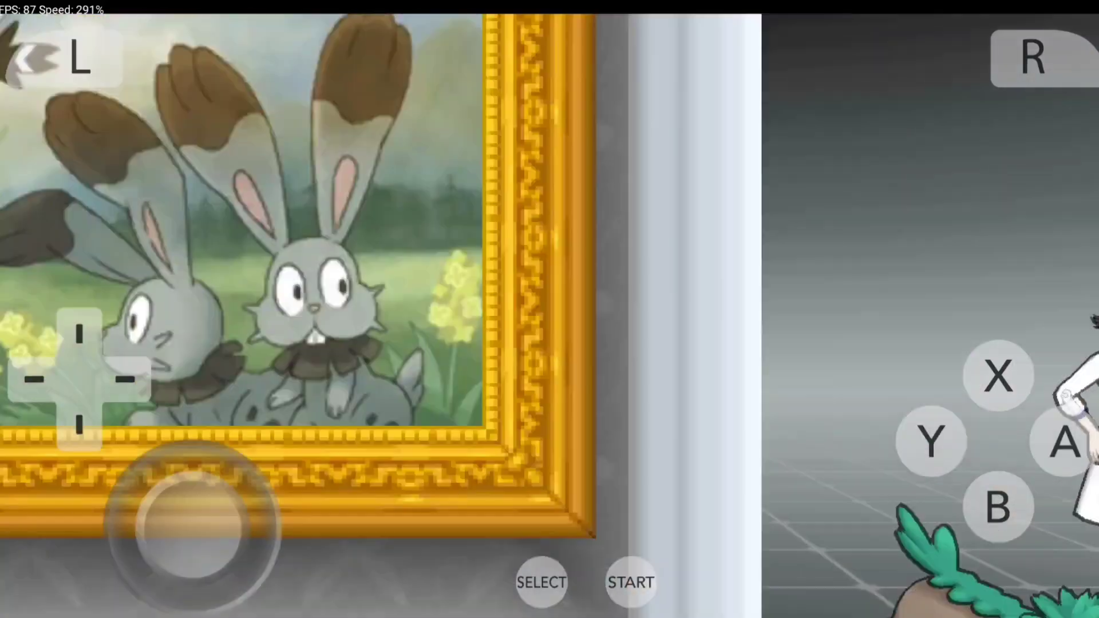